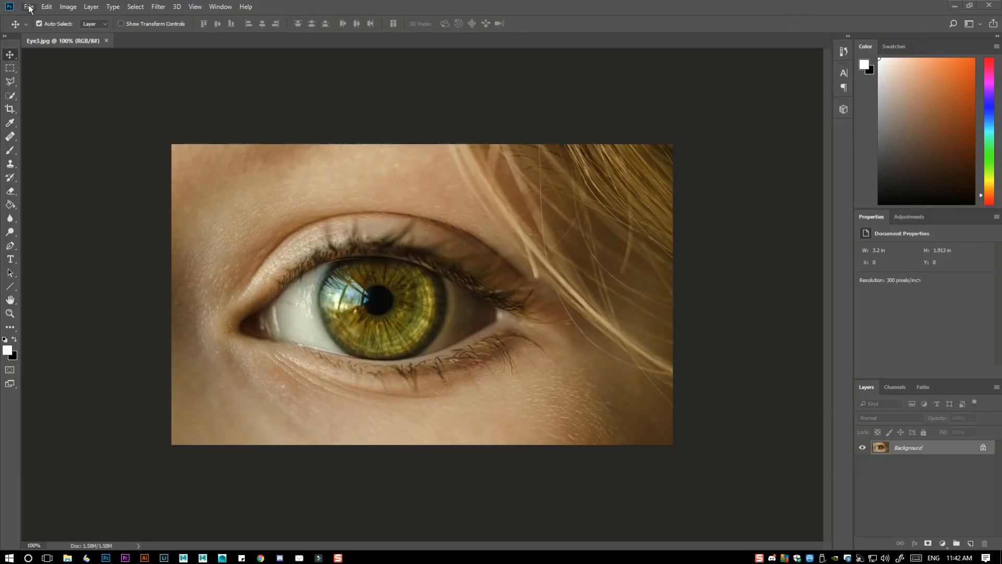
Open File Info for Eye3.jpg to view its 'Camera Blue' description metadata.
click(31, 7)
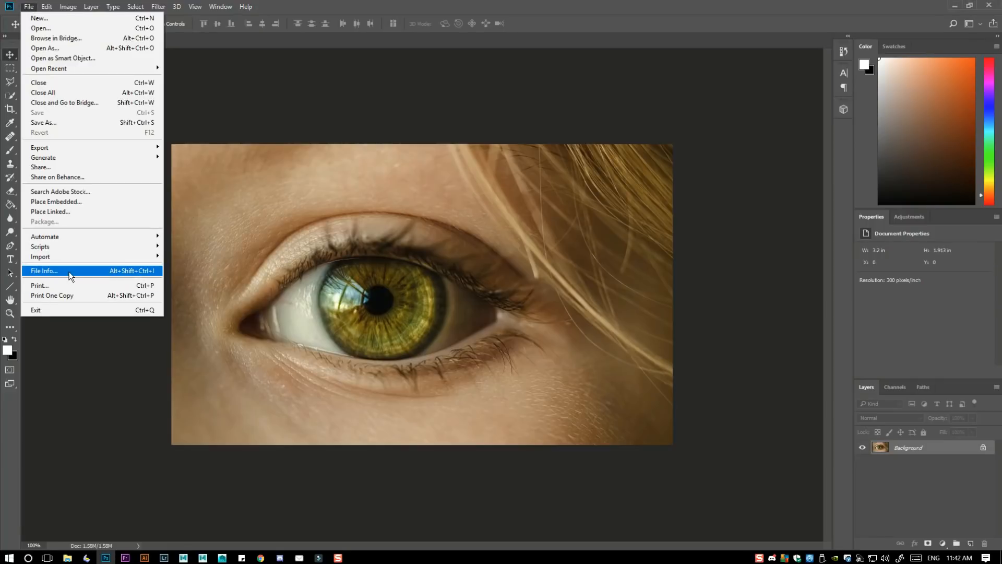
click(44, 270)
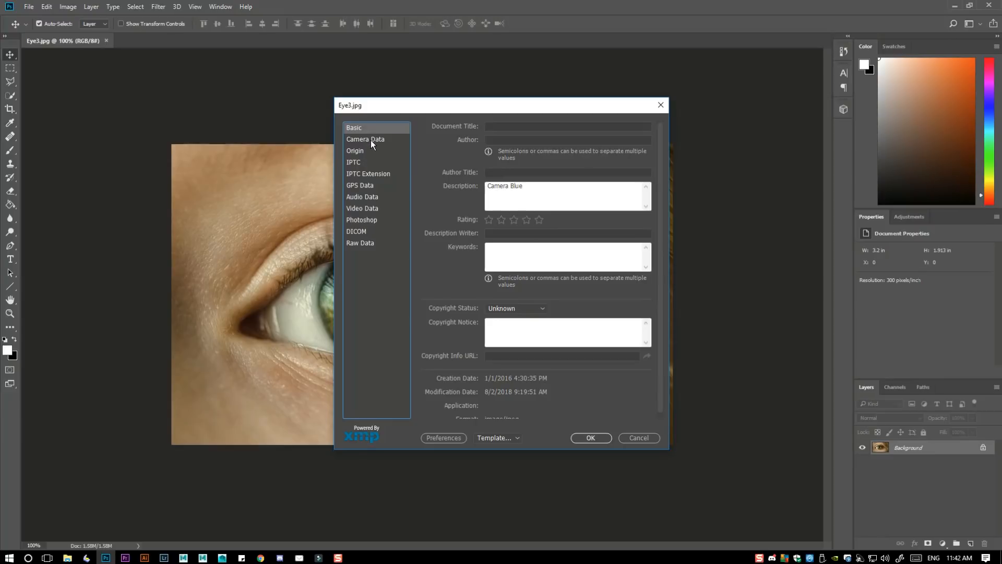
mouse_move(358, 329)
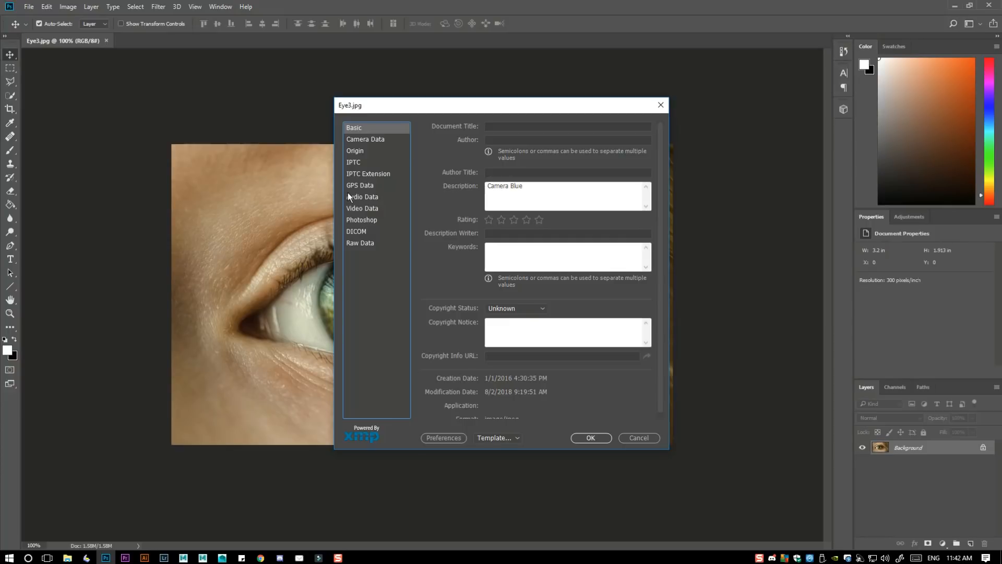
mouse_move(379, 226)
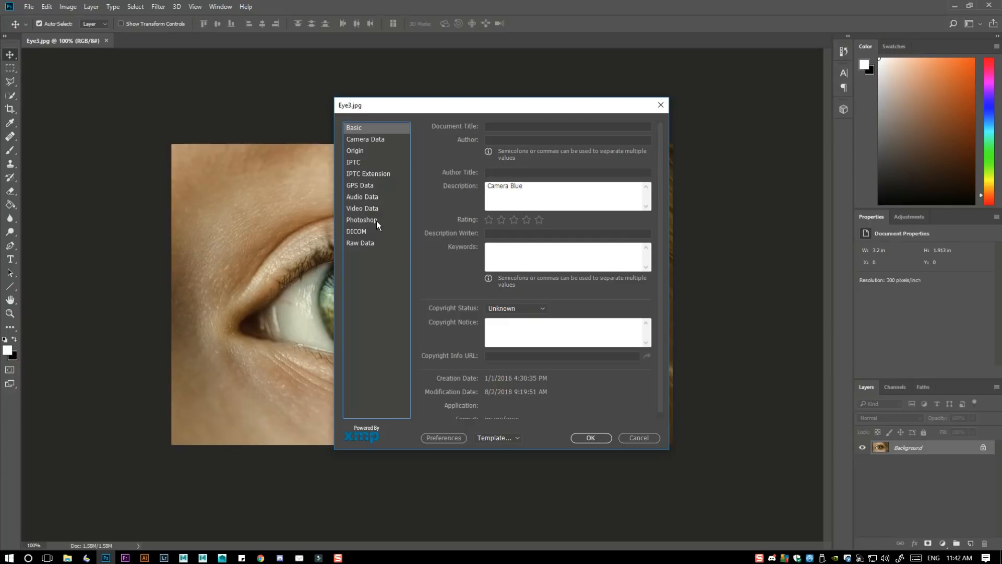
mouse_move(405, 115)
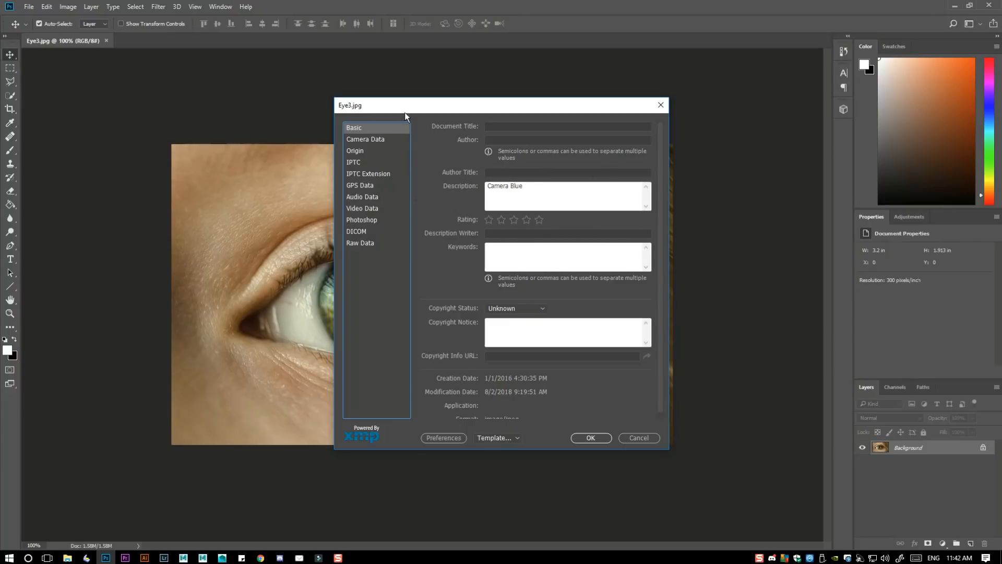
mouse_move(421, 108)
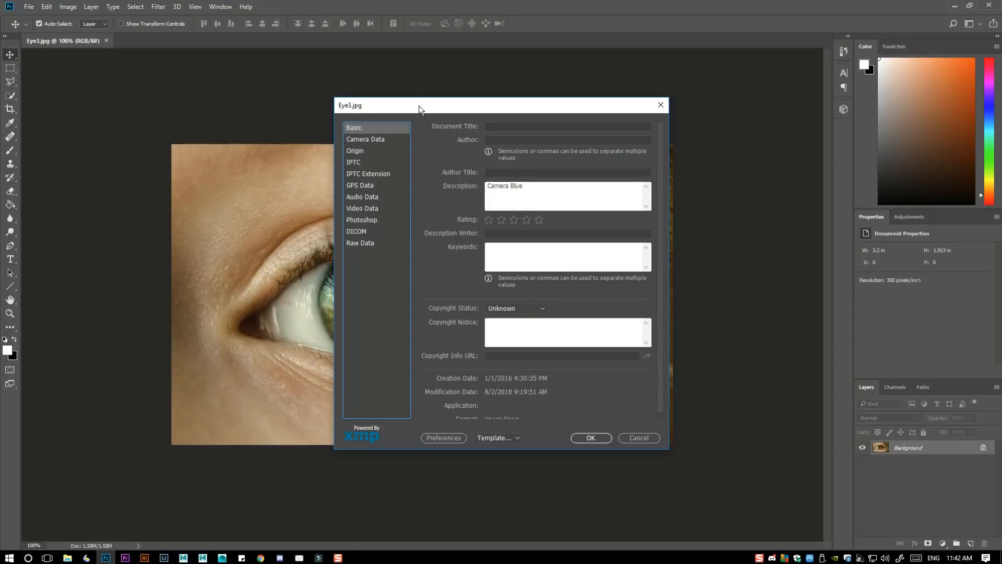
drag(419, 106, 492, 105)
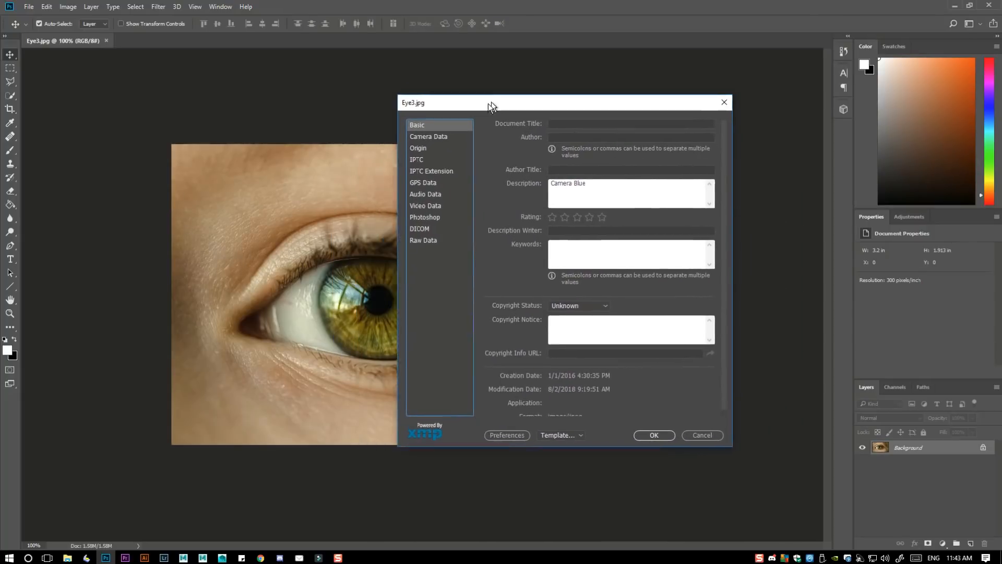
drag(492, 103, 482, 109)
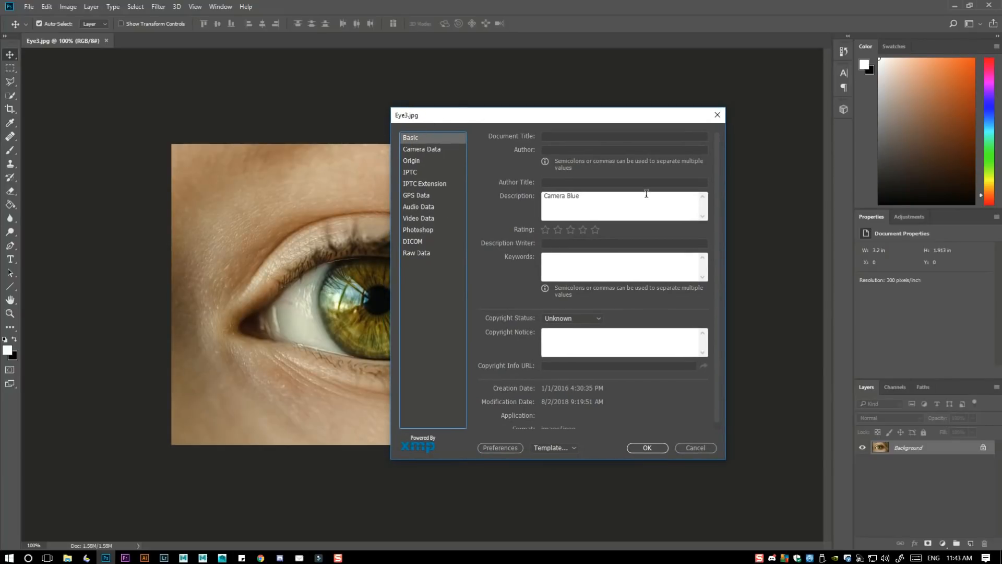
double_click(561, 195)
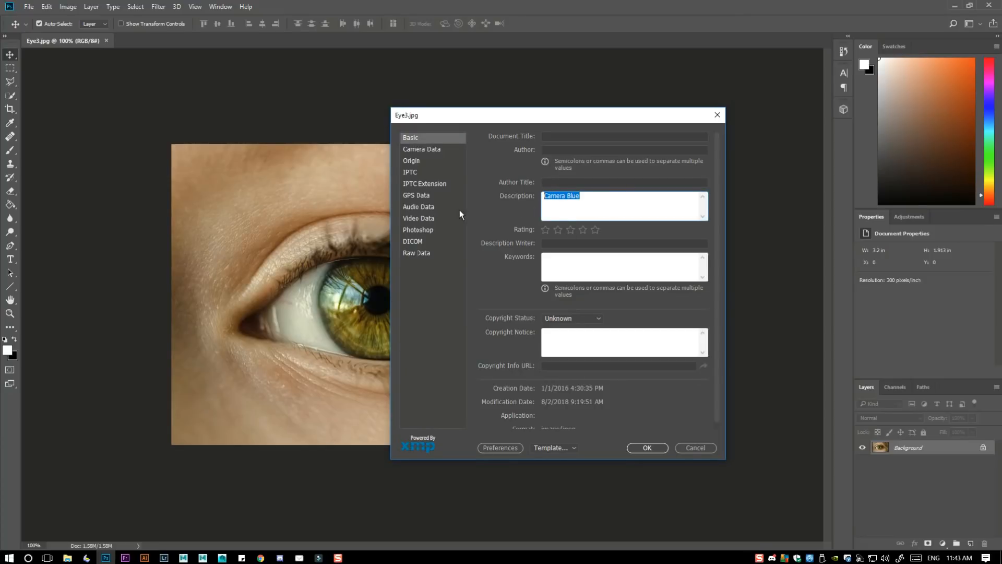
mouse_move(579, 216)
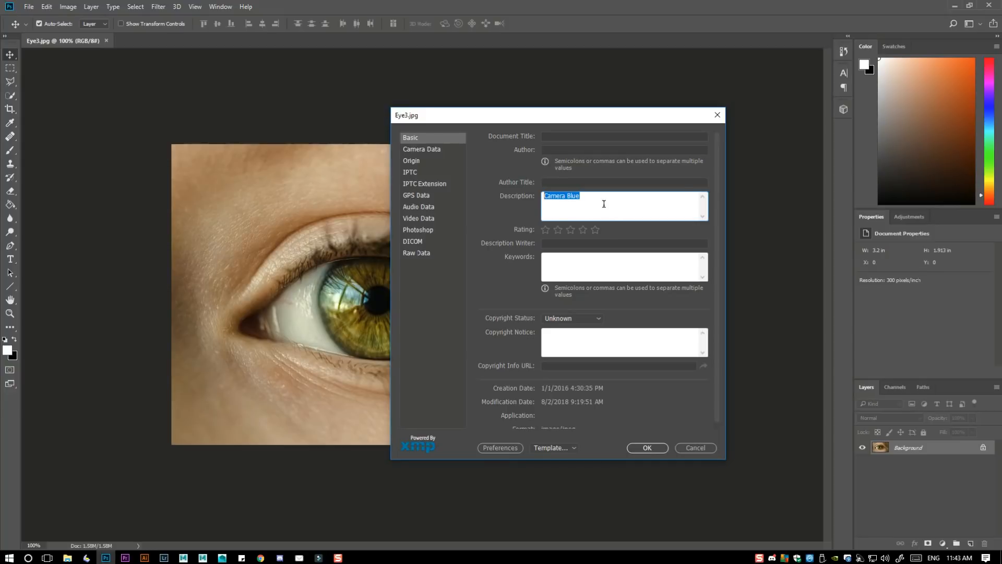
mouse_move(544, 212)
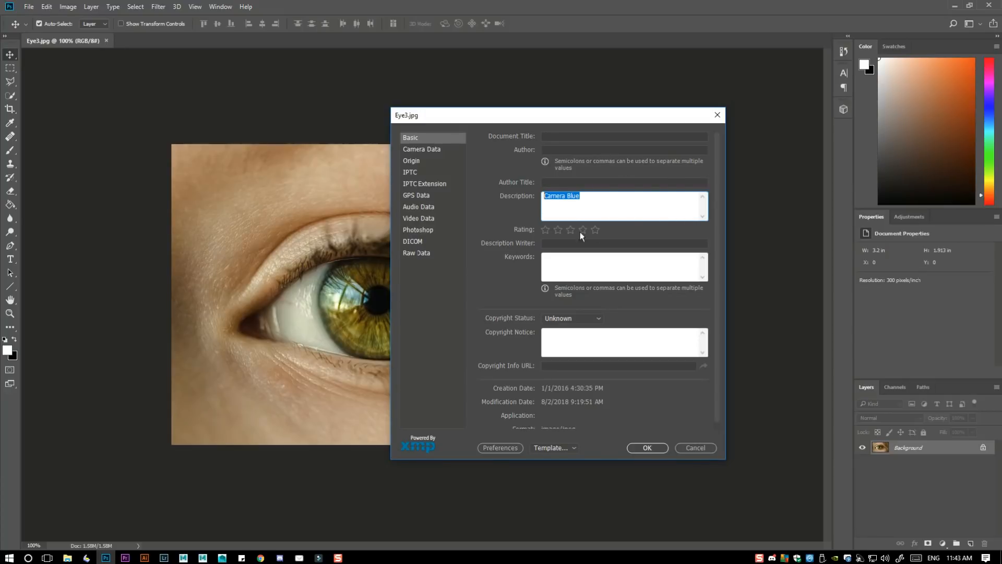
mouse_move(605, 226)
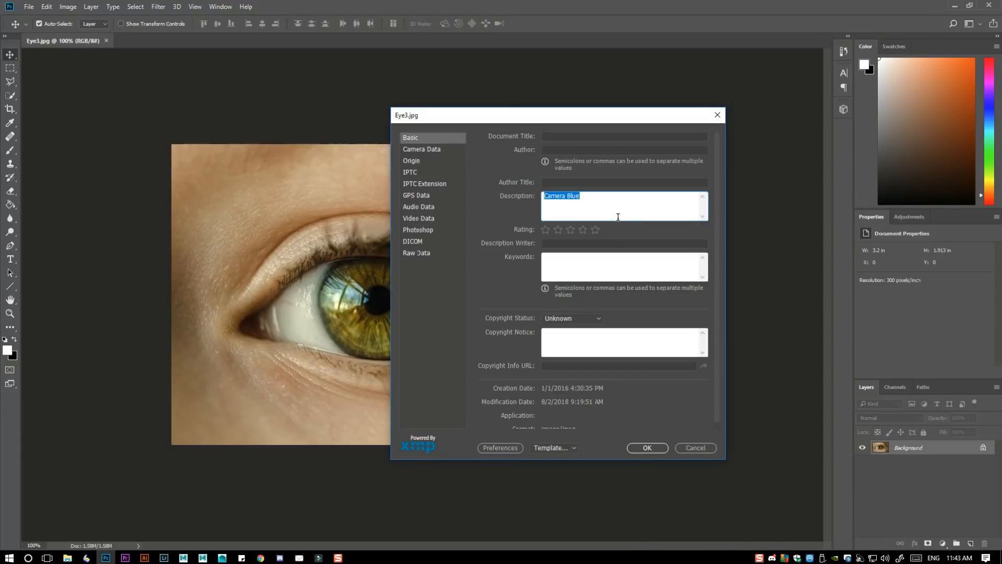
mouse_move(328, 148)
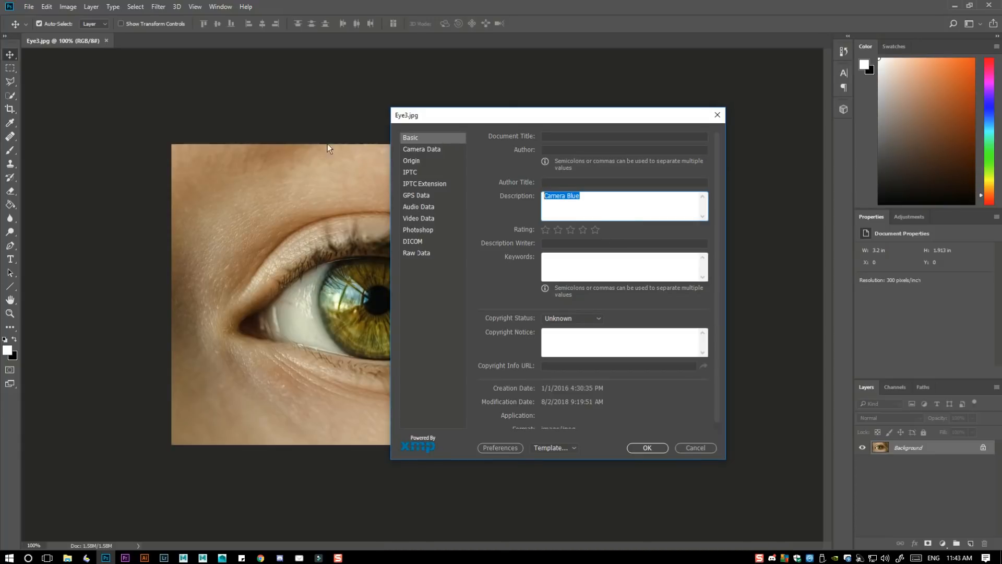
mouse_move(201, 252)
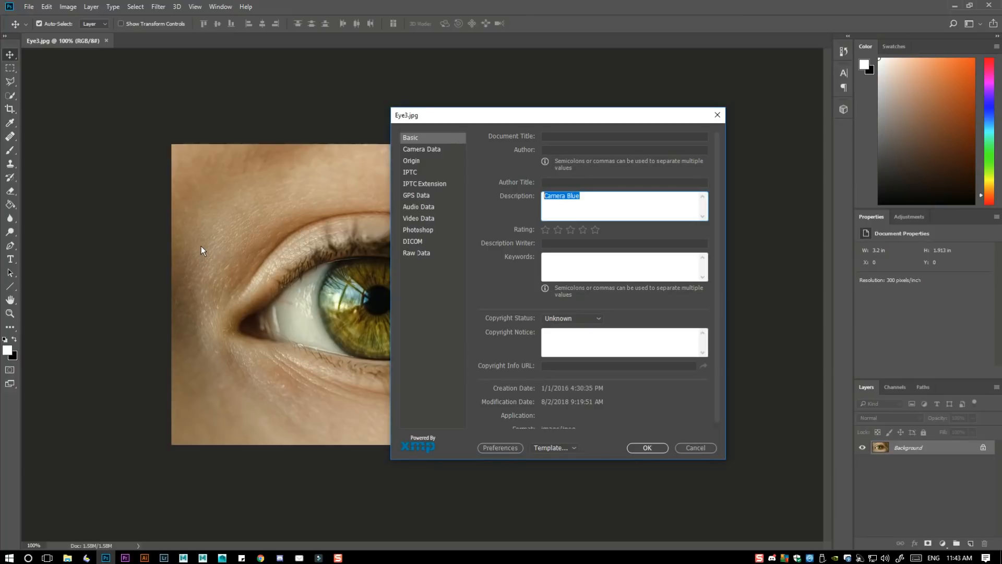
mouse_move(604, 197)
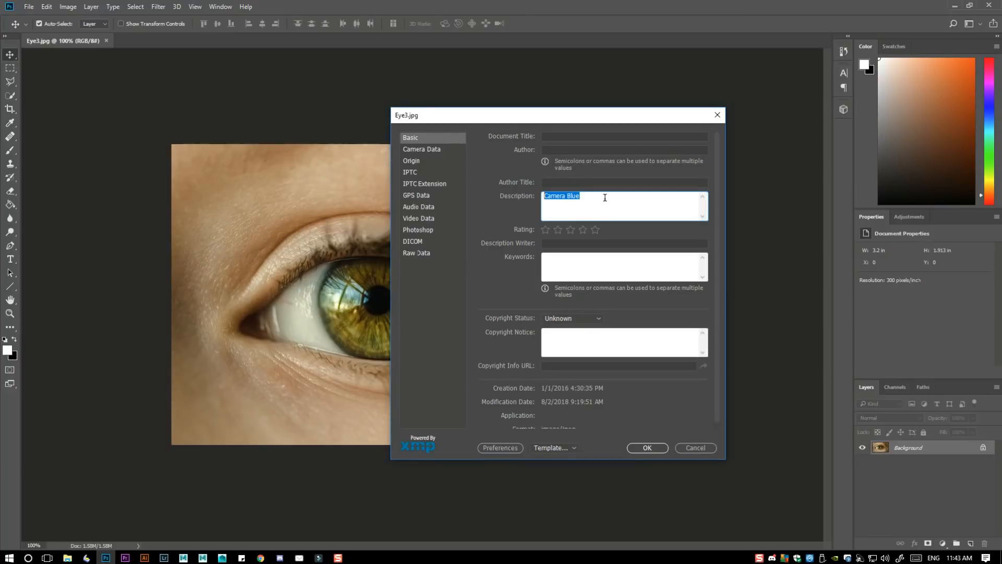
mouse_move(631, 232)
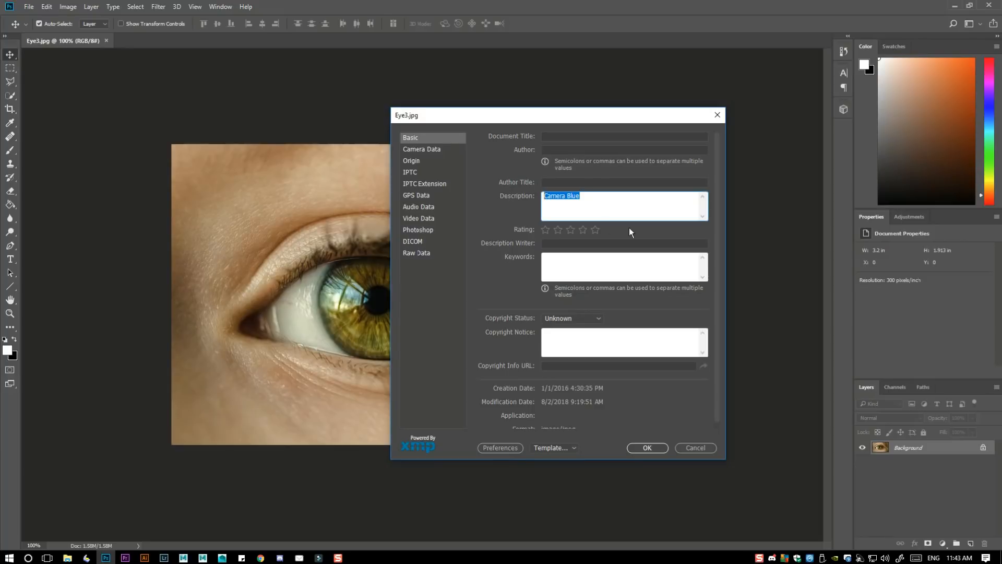
mouse_move(581, 226)
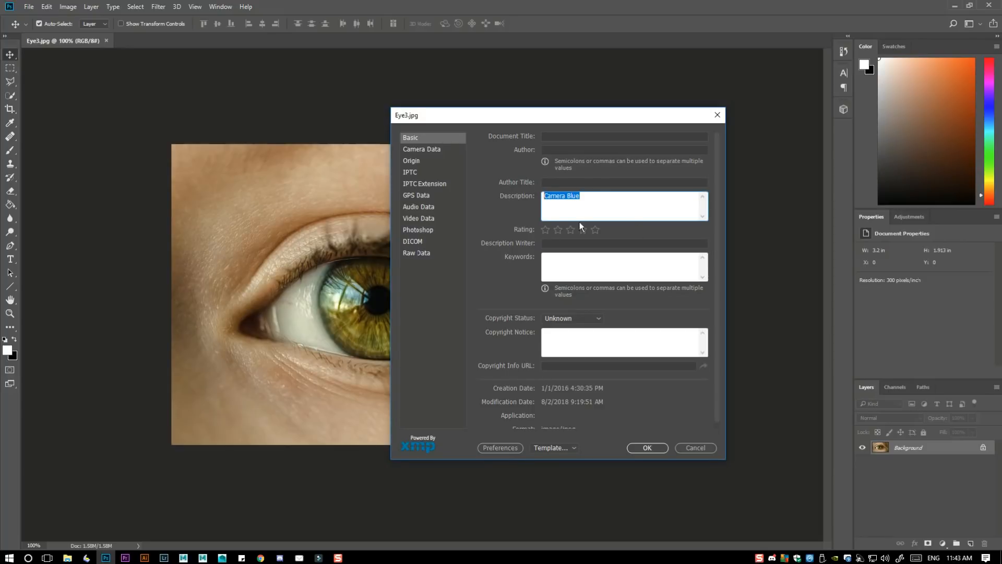
click(647, 447)
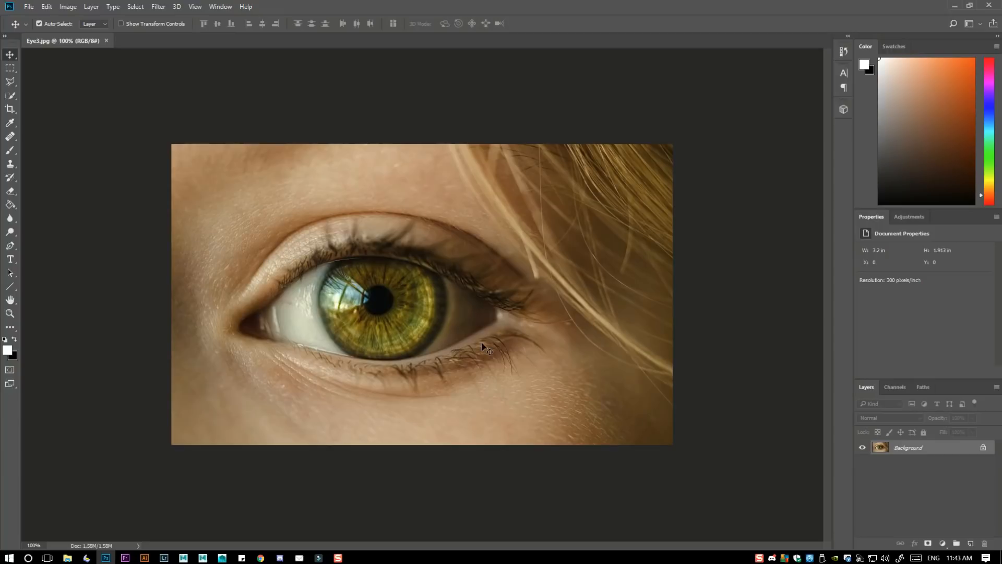
mouse_move(285, 186)
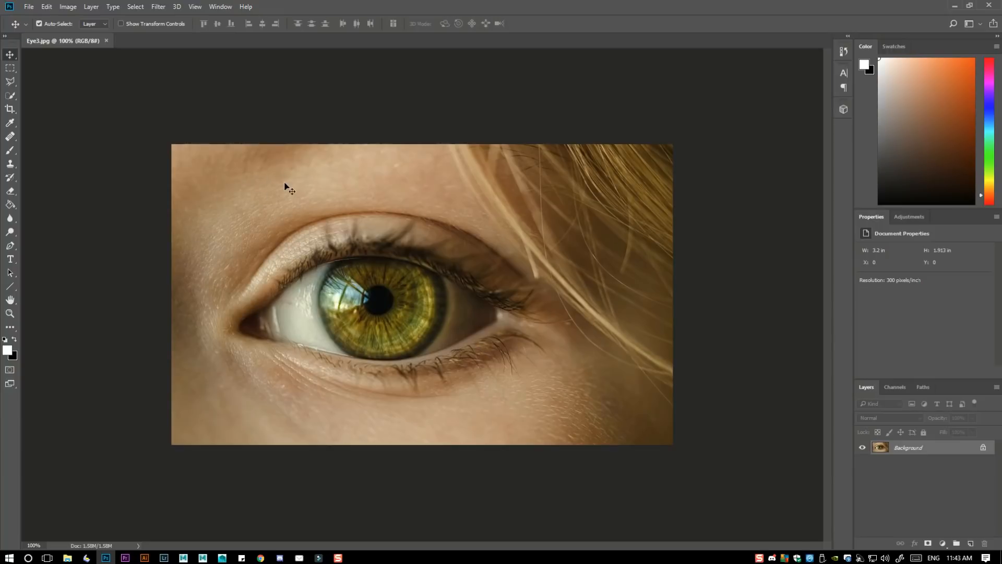
mouse_move(127, 253)
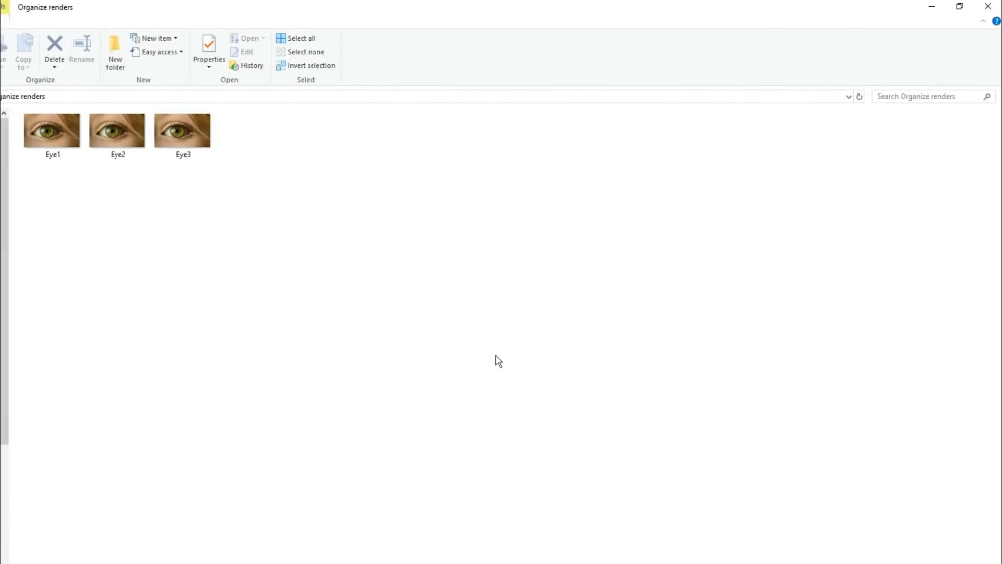
mouse_move(242, 289)
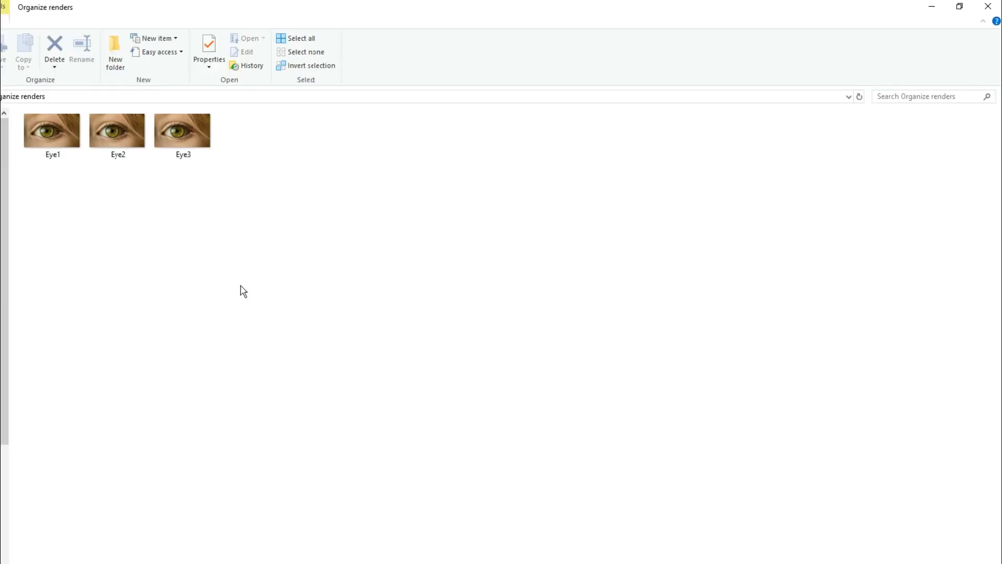
mouse_move(215, 223)
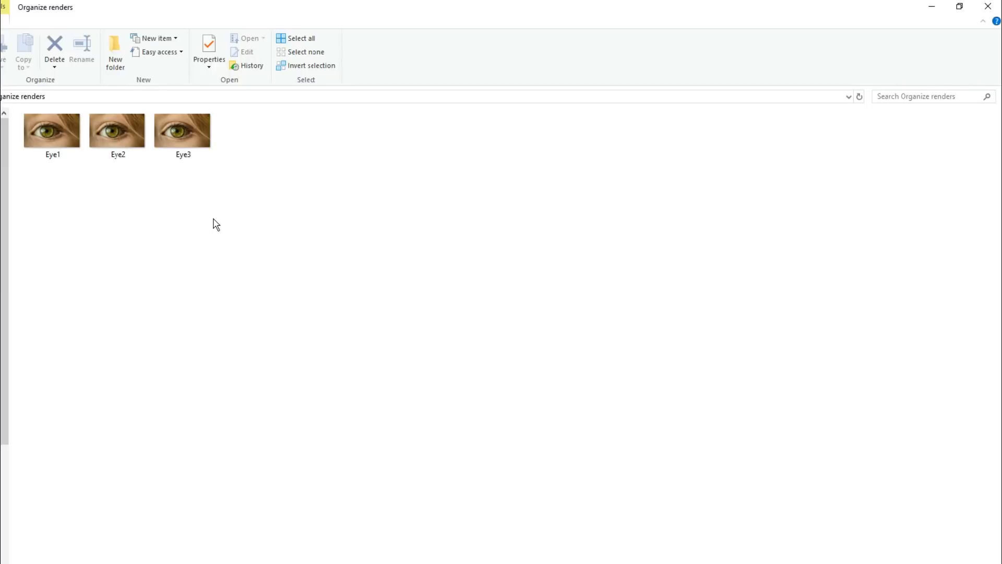
mouse_move(418, 340)
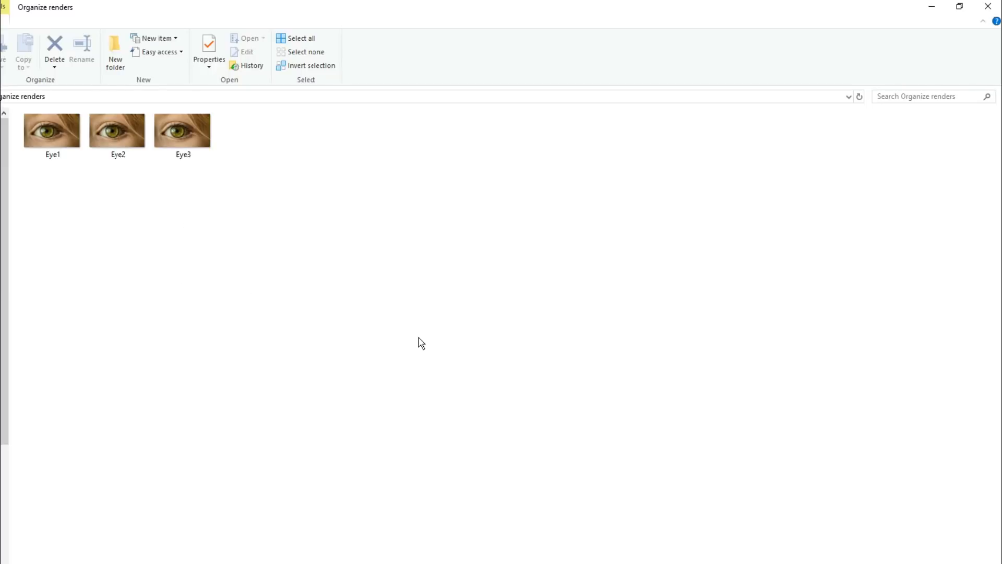
mouse_move(379, 397)
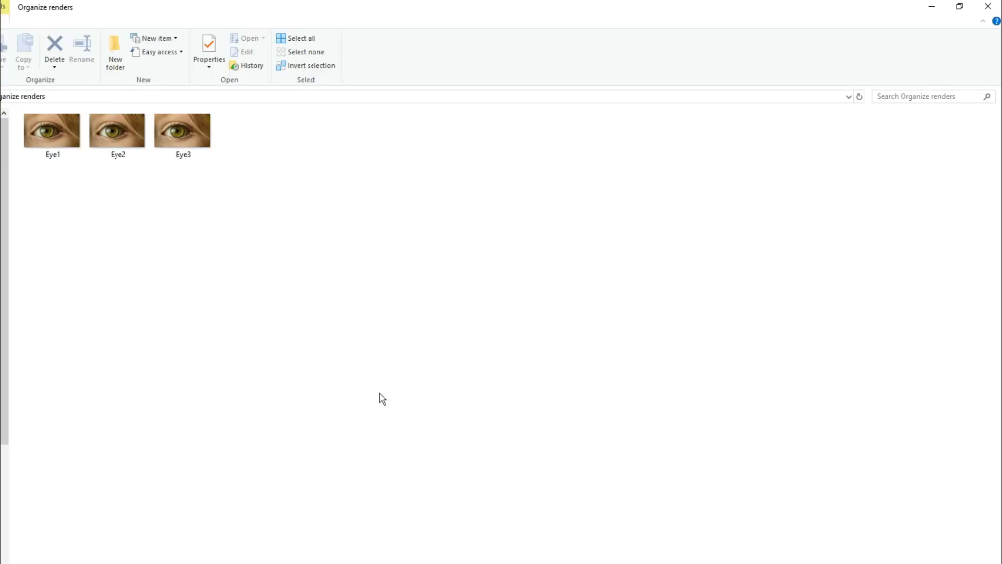
mouse_move(374, 397)
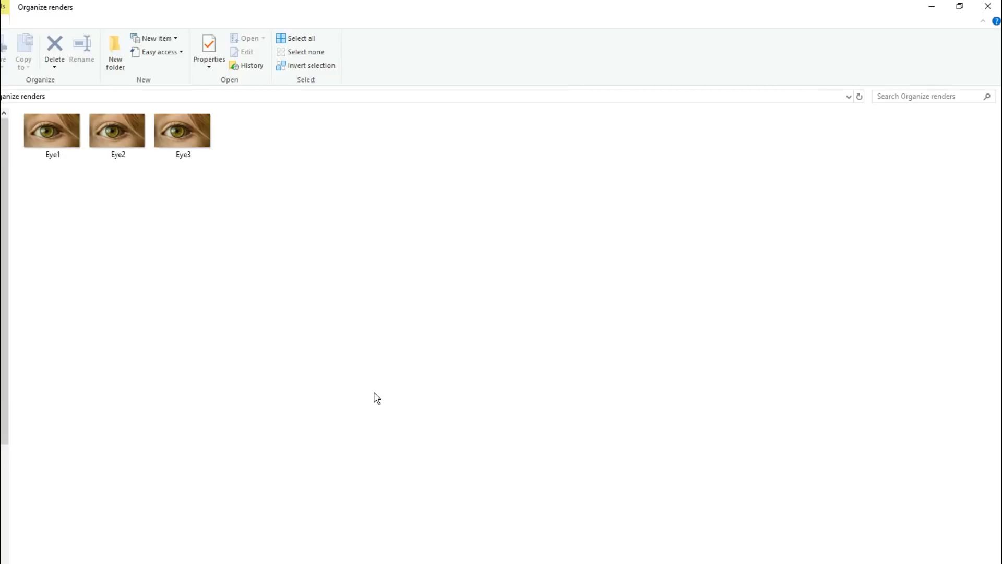
mouse_move(200, 146)
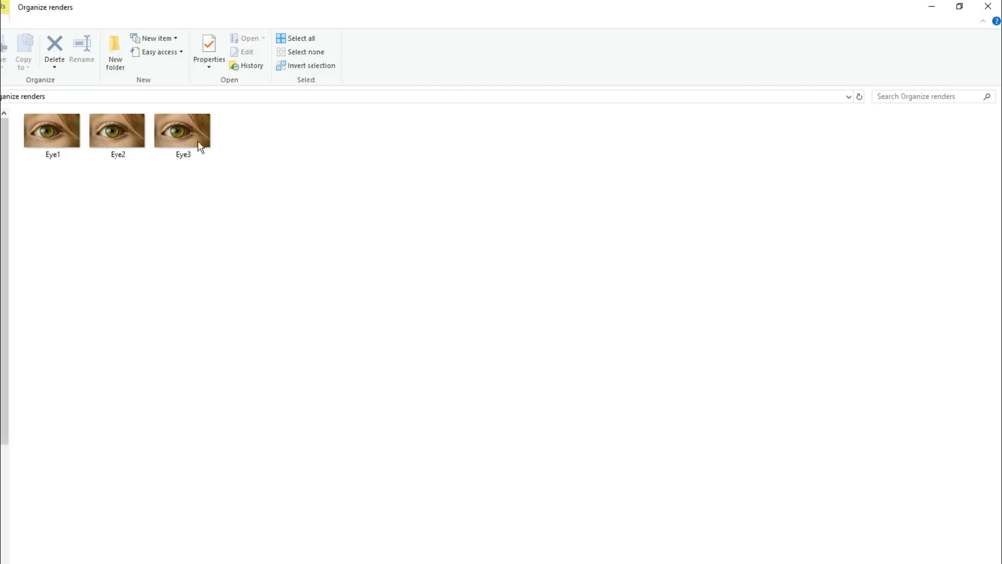
mouse_move(59, 164)
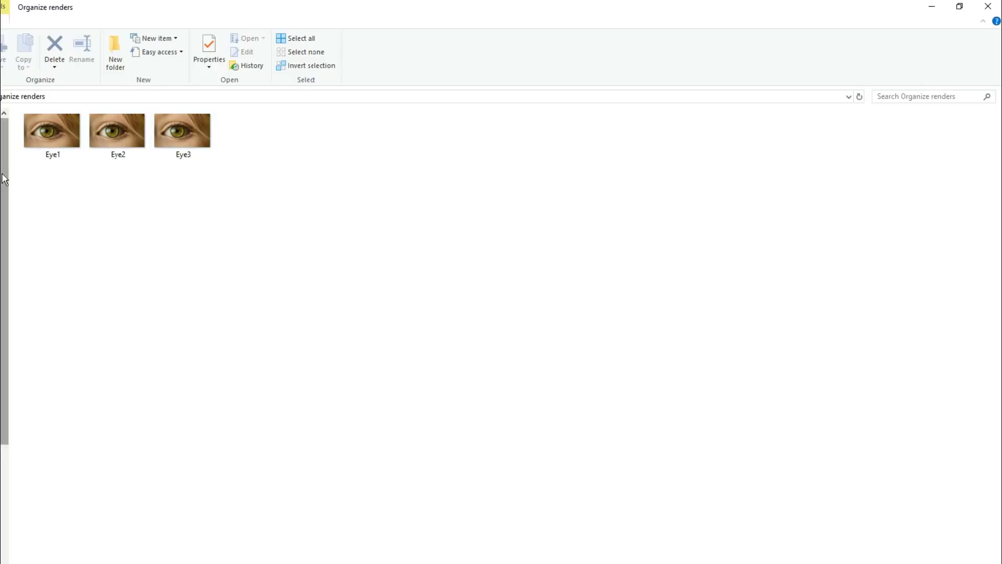
mouse_move(731, 354)
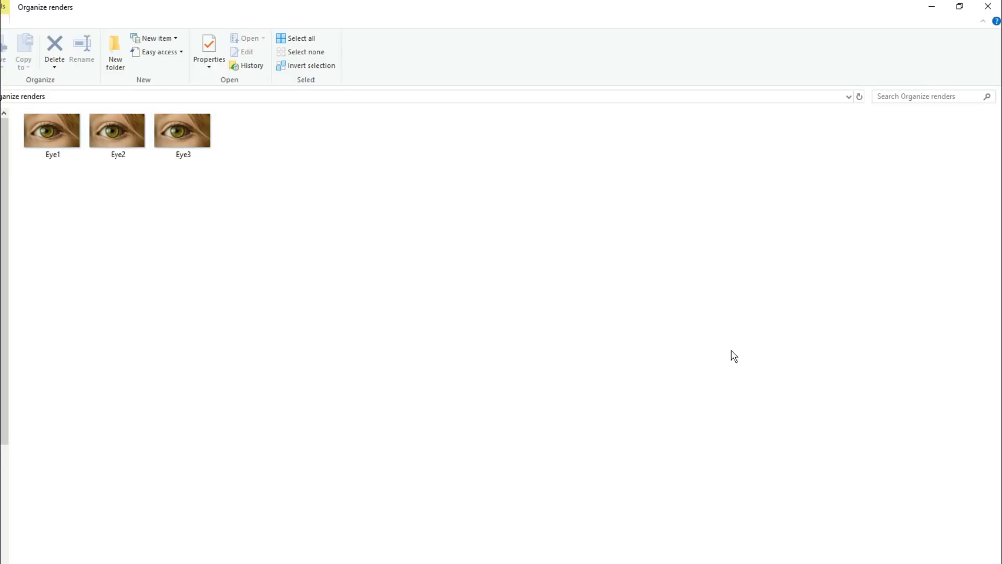
mouse_move(744, 404)
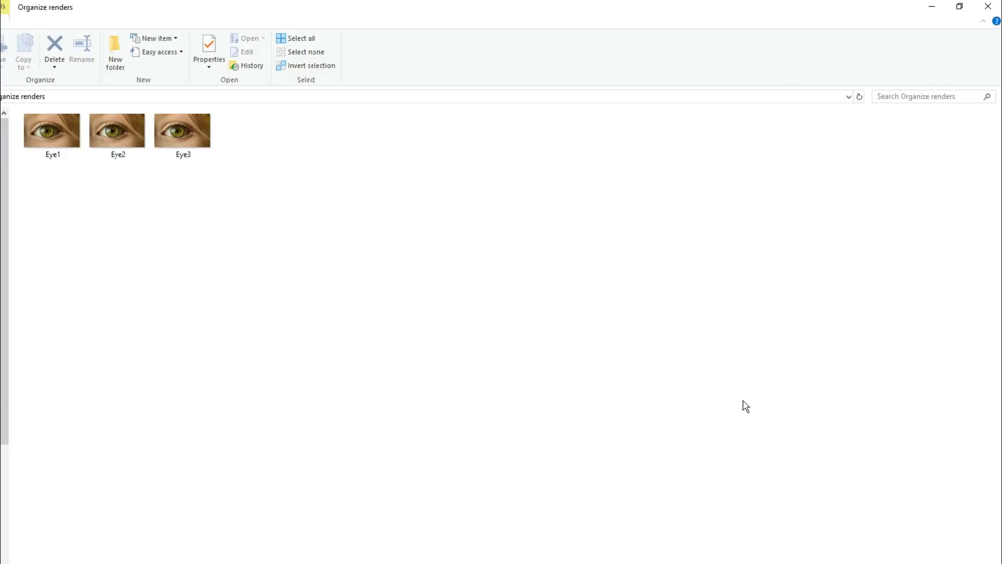
mouse_move(819, 391)
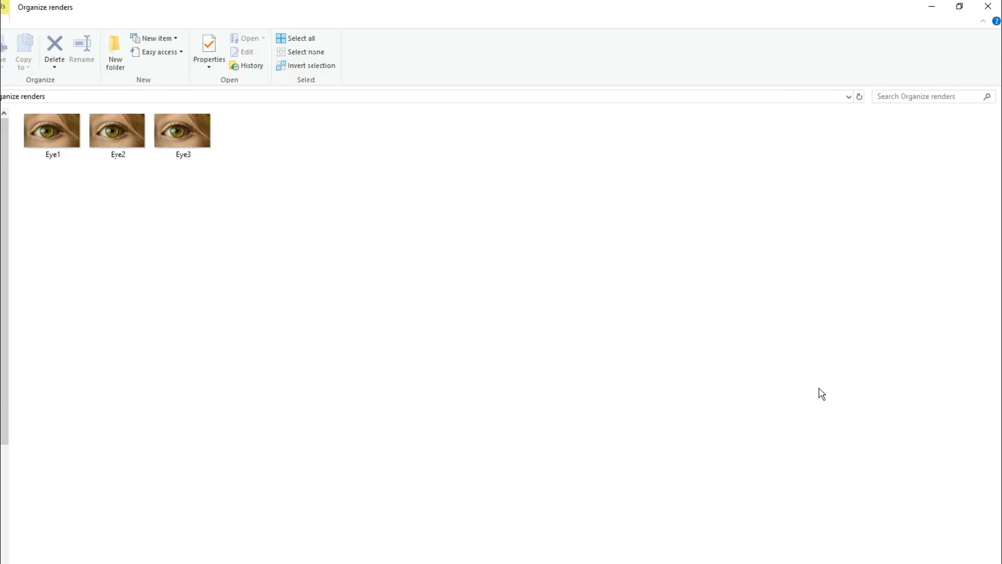
mouse_move(177, 431)
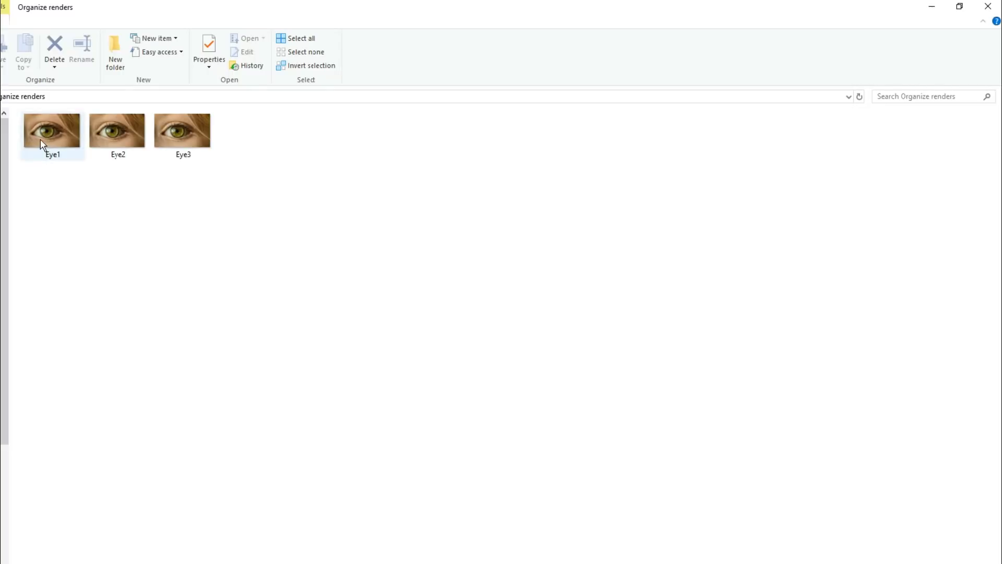
click(20, 300)
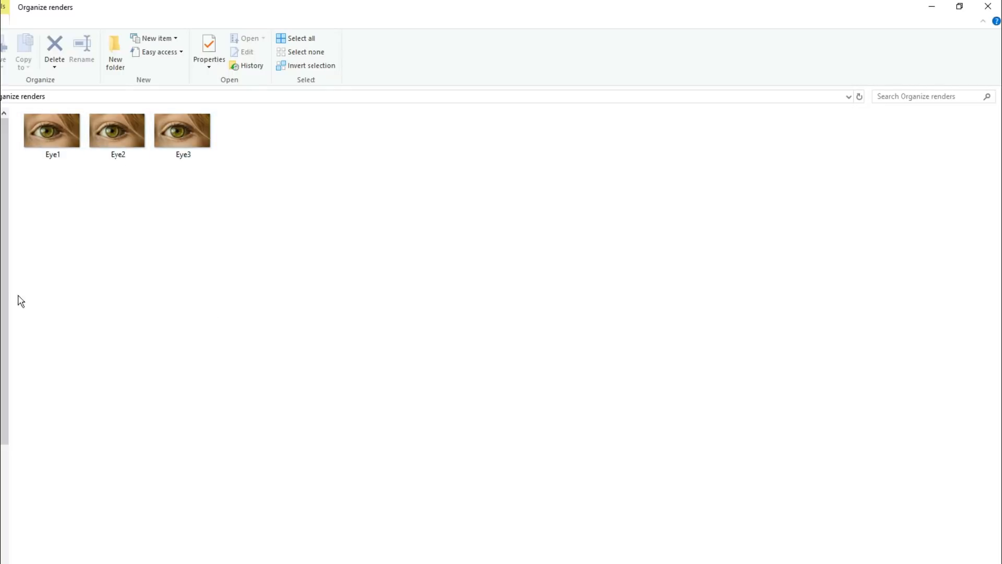
mouse_move(77, 242)
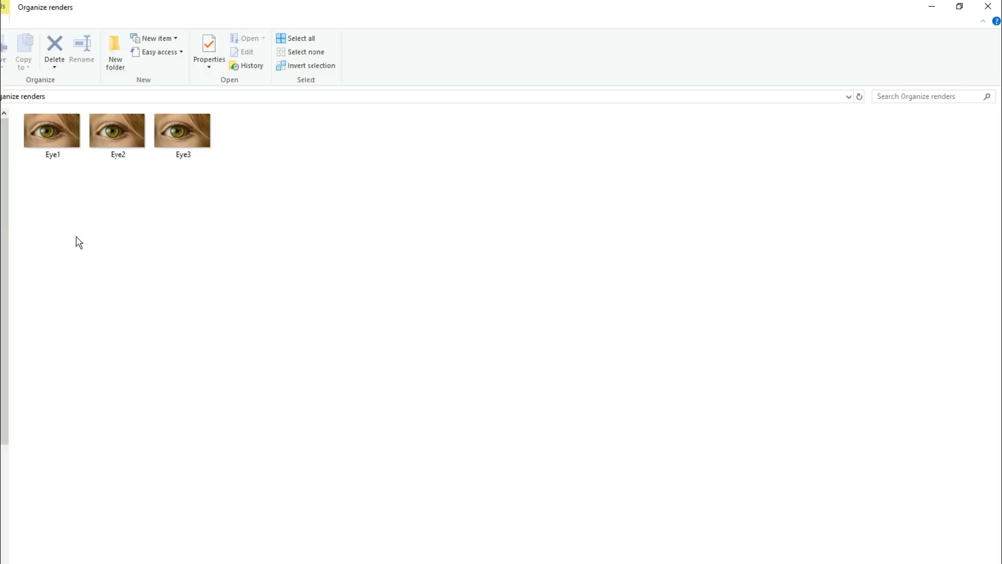
mouse_move(48, 170)
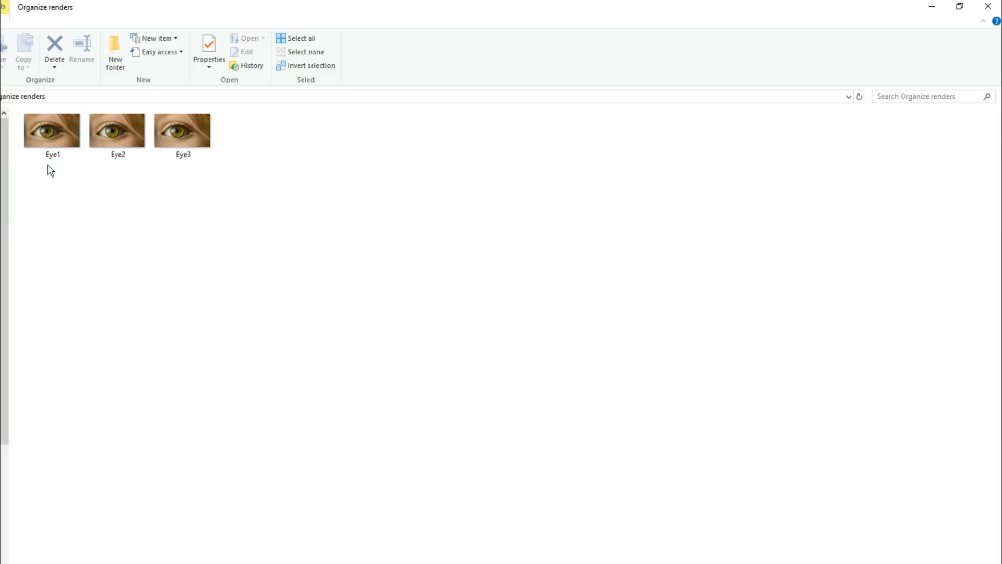
Search the Organize renders folder for 'Camera blue', returning only Eye3.
click(929, 96)
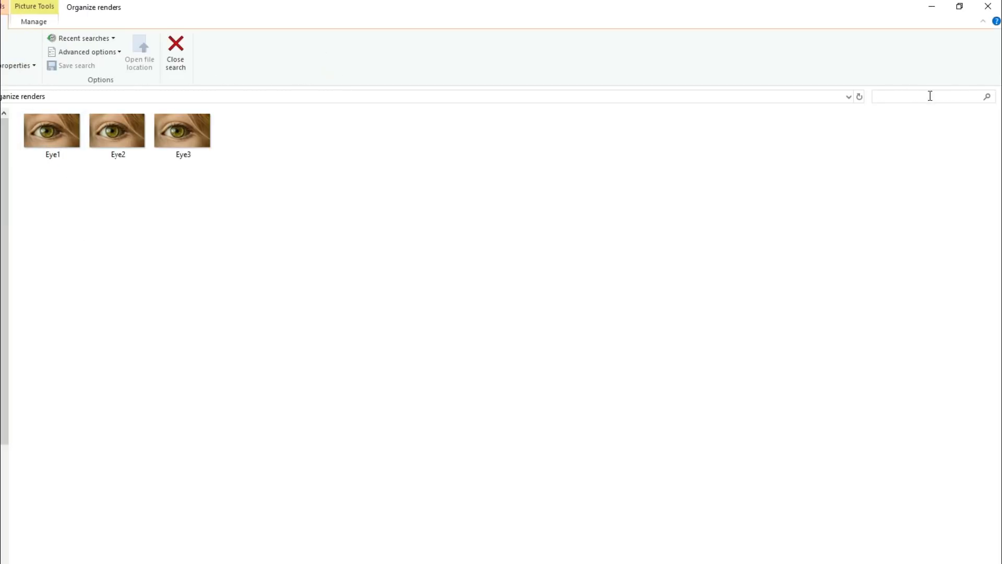
text(Camera red)
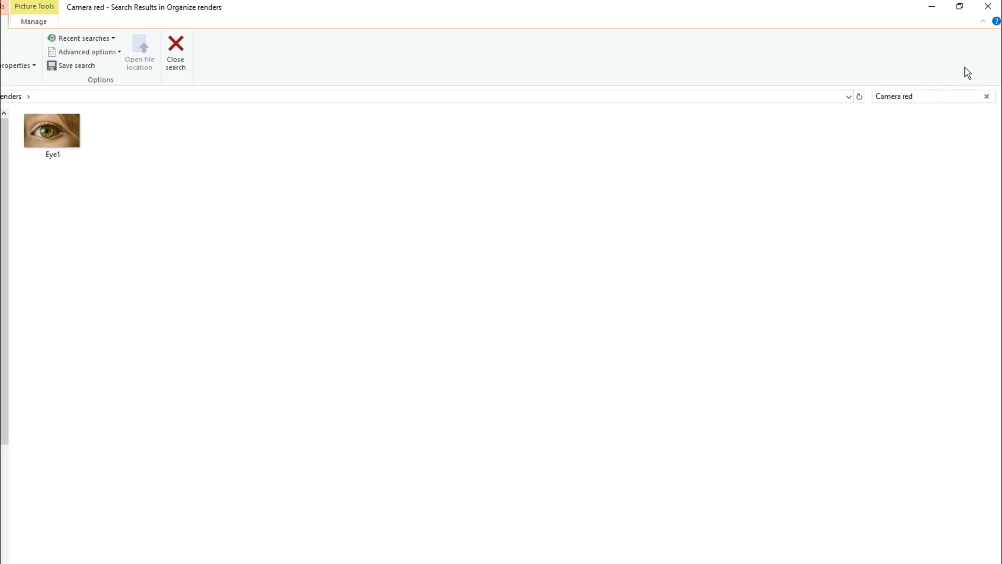
text(Camera whi)
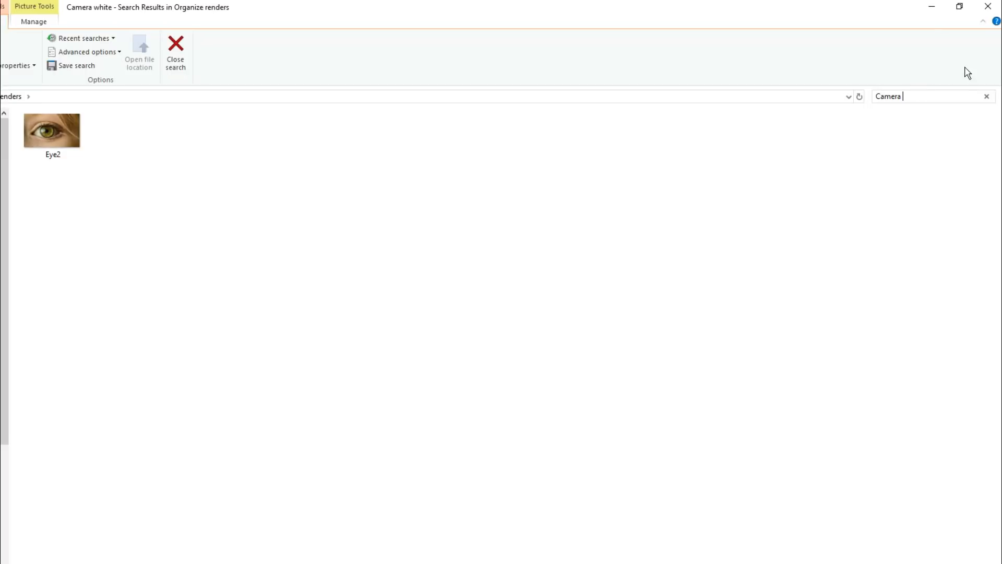
text(blue)
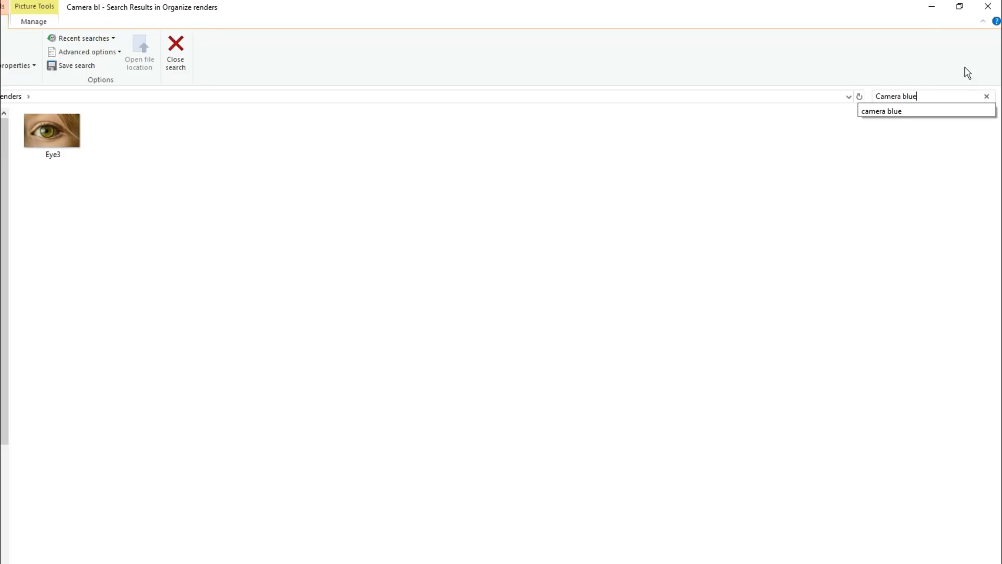
key(Enter)
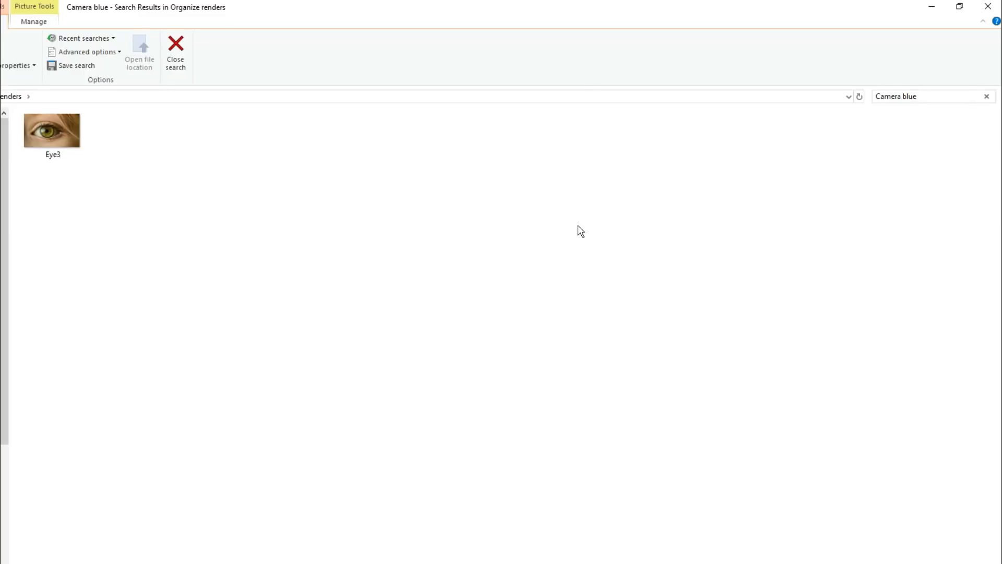
click(926, 96)
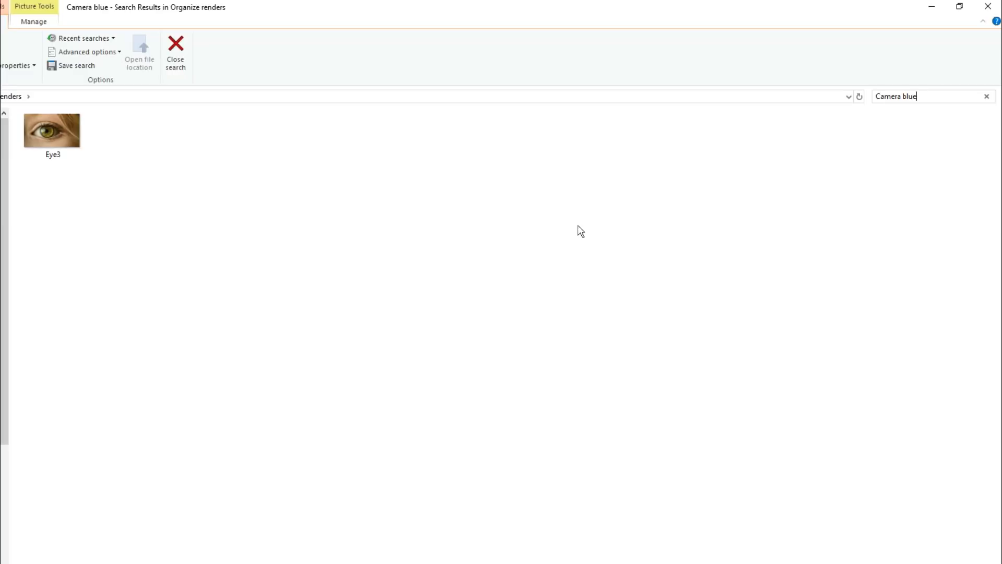